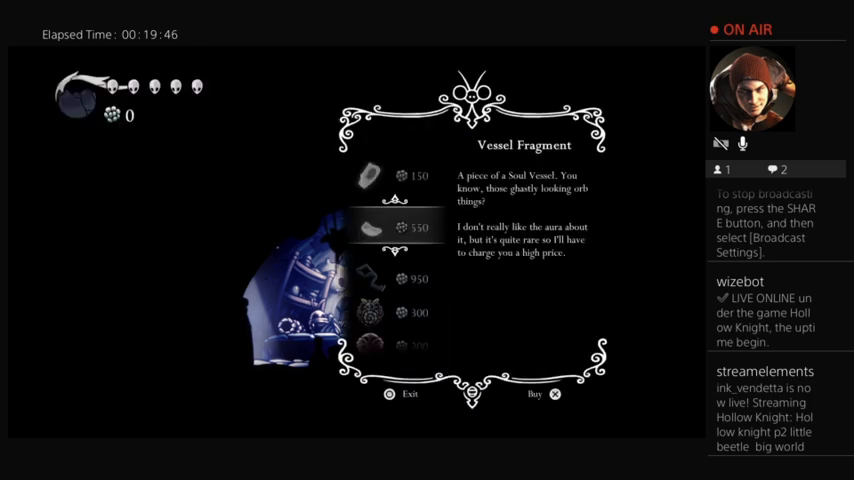
scroll("down", 3)
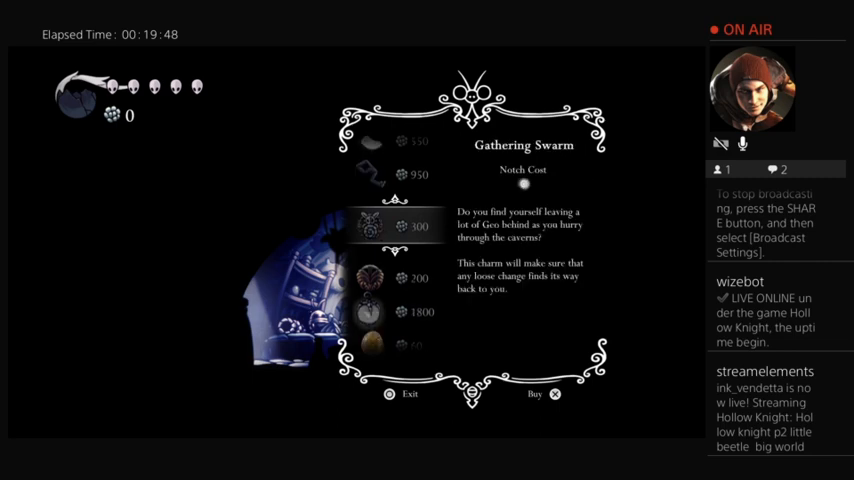